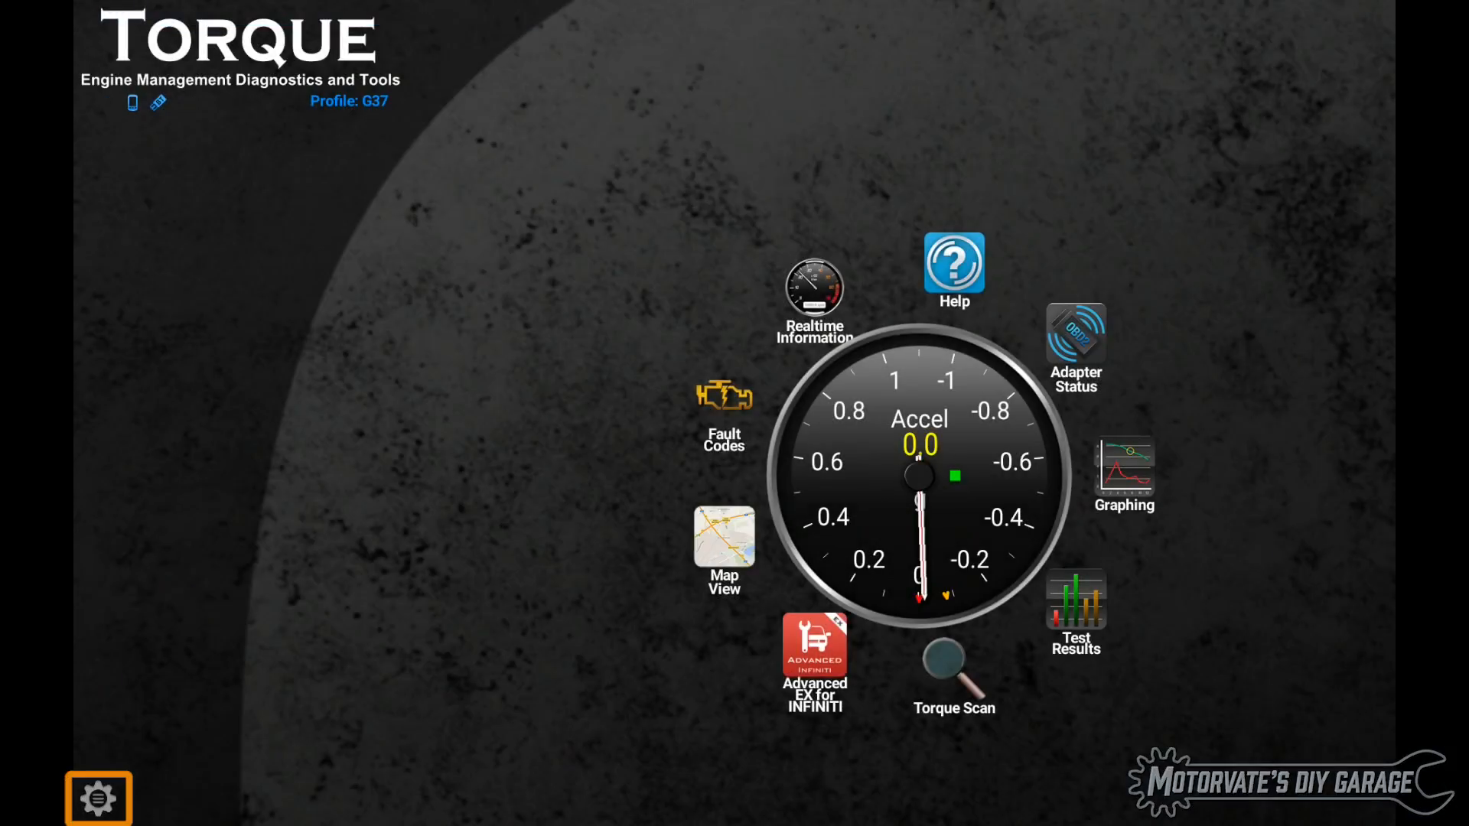
From Settings, add a custom PID via Manage extra PIDs/Sensors and accept the warning
{"action": "left_click", "coordinate": [97, 797]}
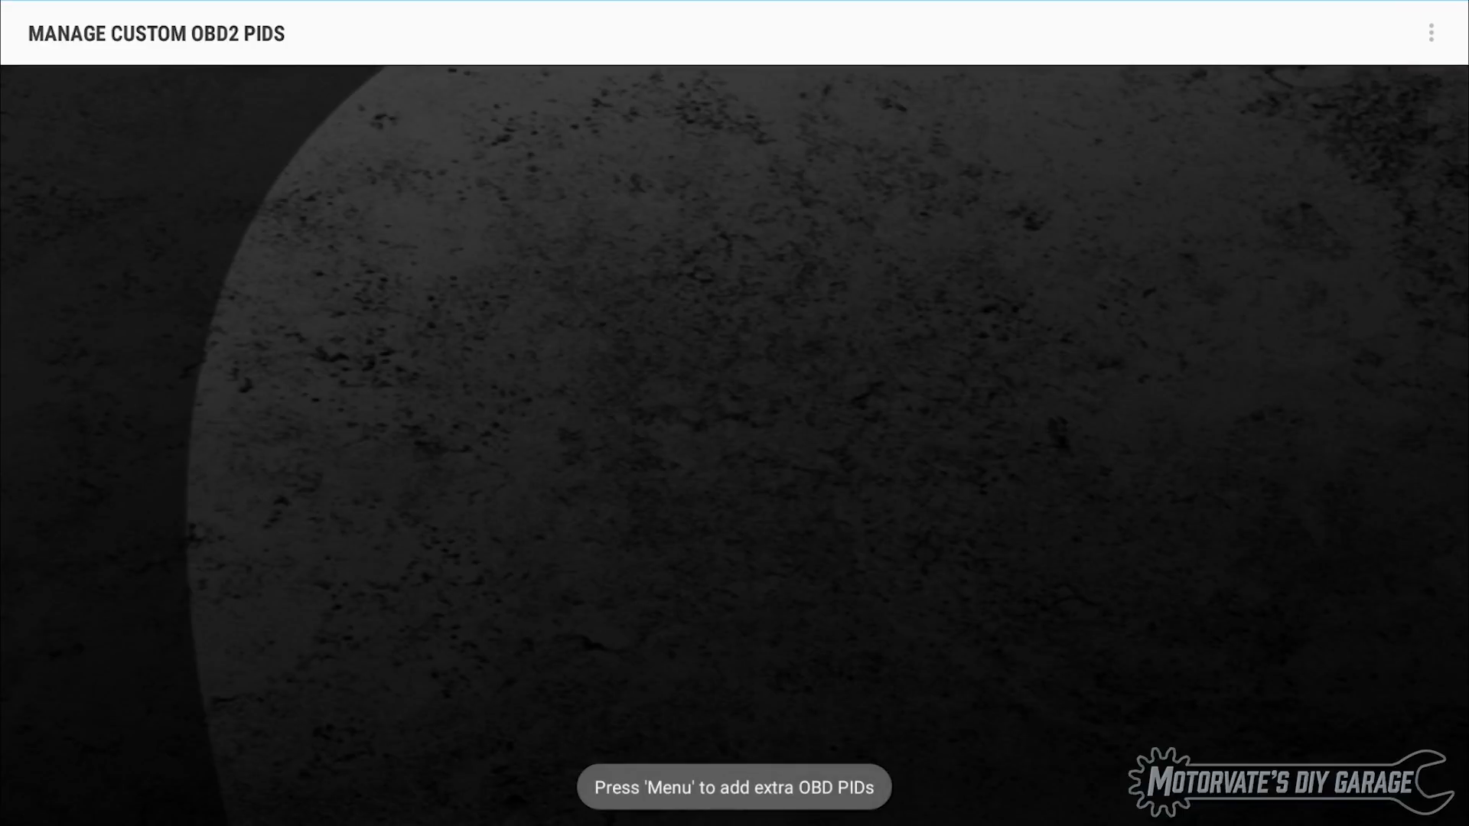
{"action": "left_click", "coordinate": [1431, 33]}
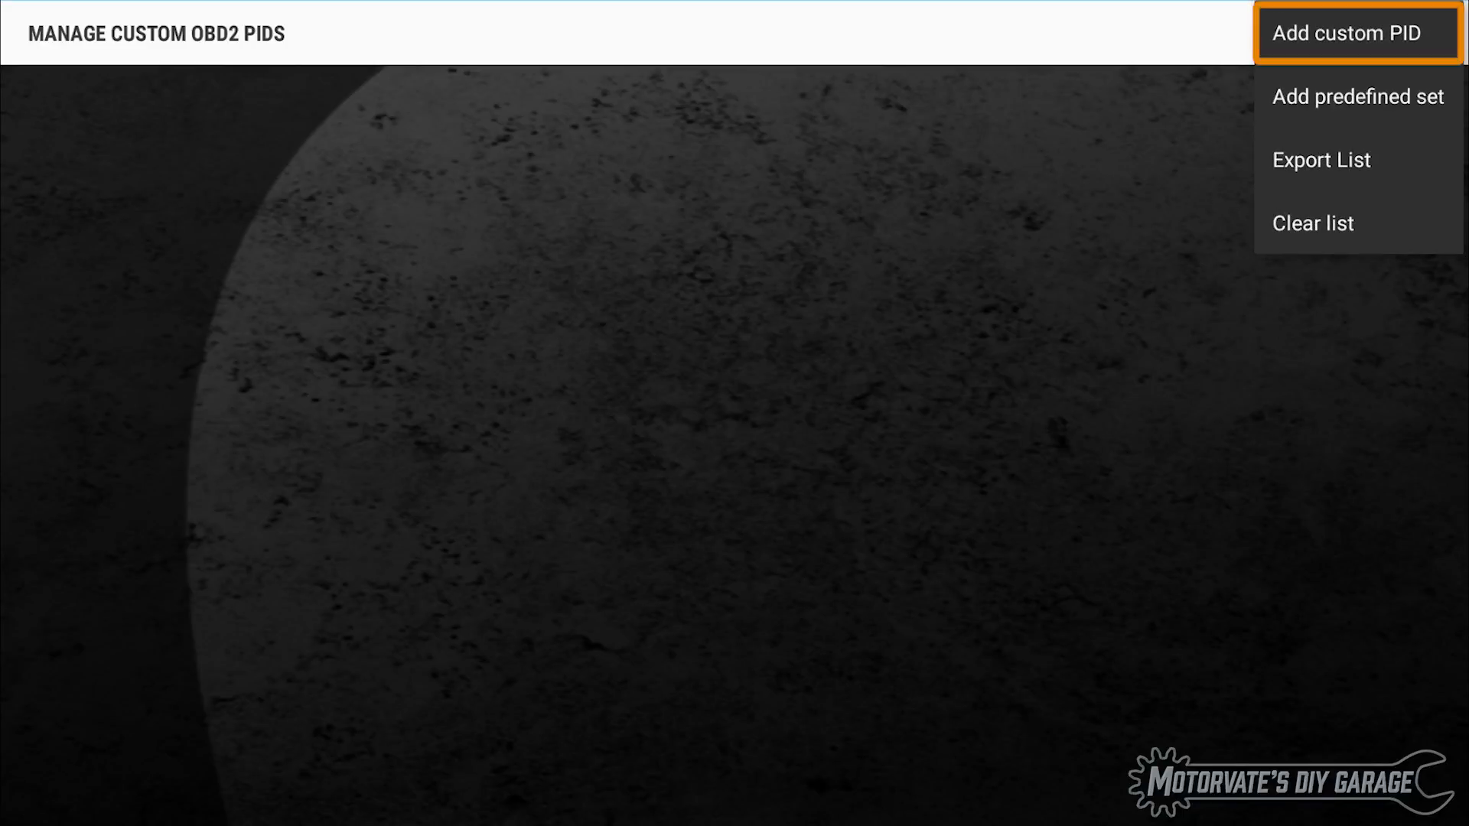
{"action": "left_click", "coordinate": [1357, 97]}
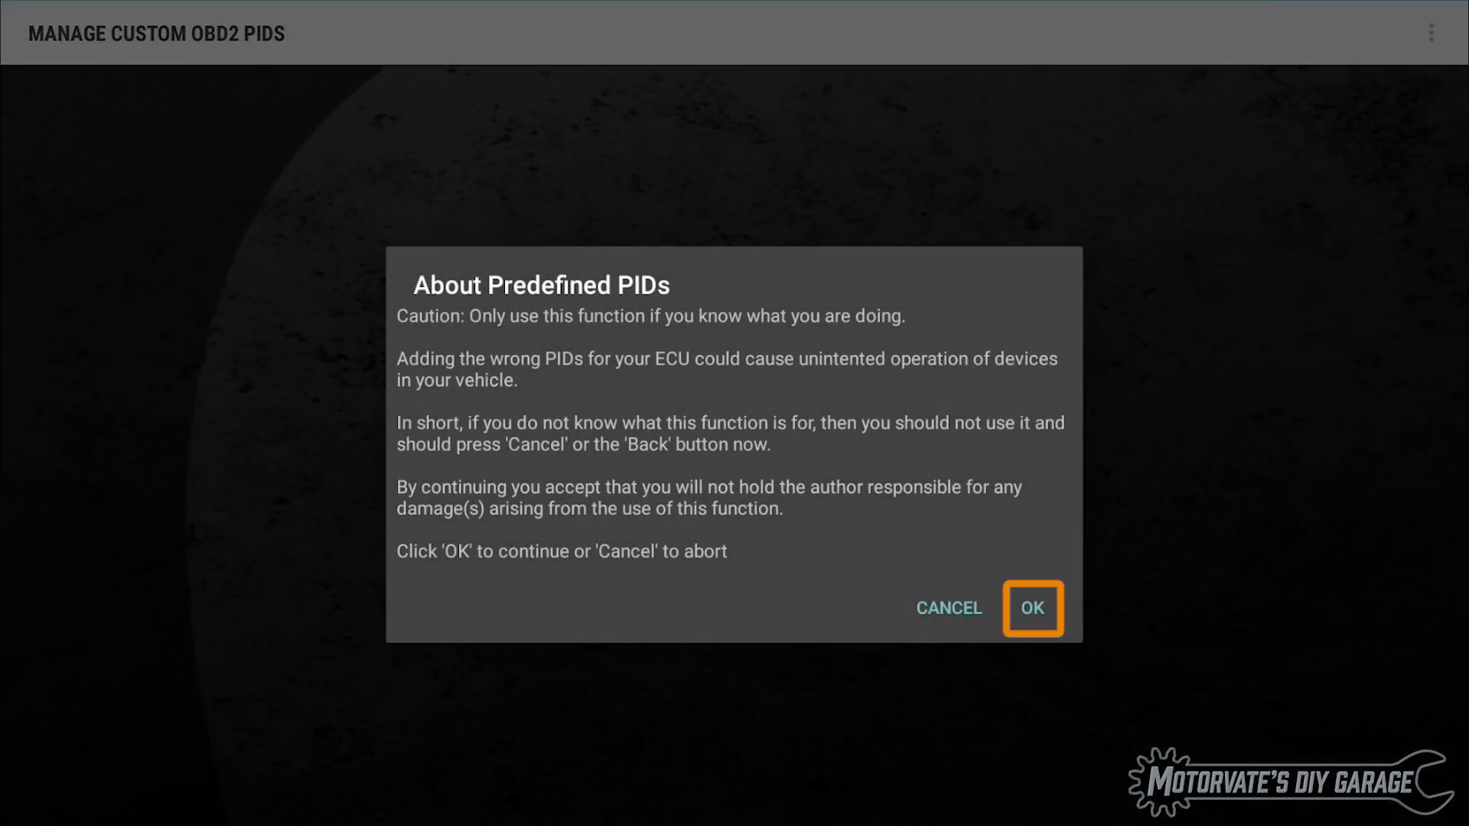
{"action": "left_click", "coordinate": [1032, 608]}
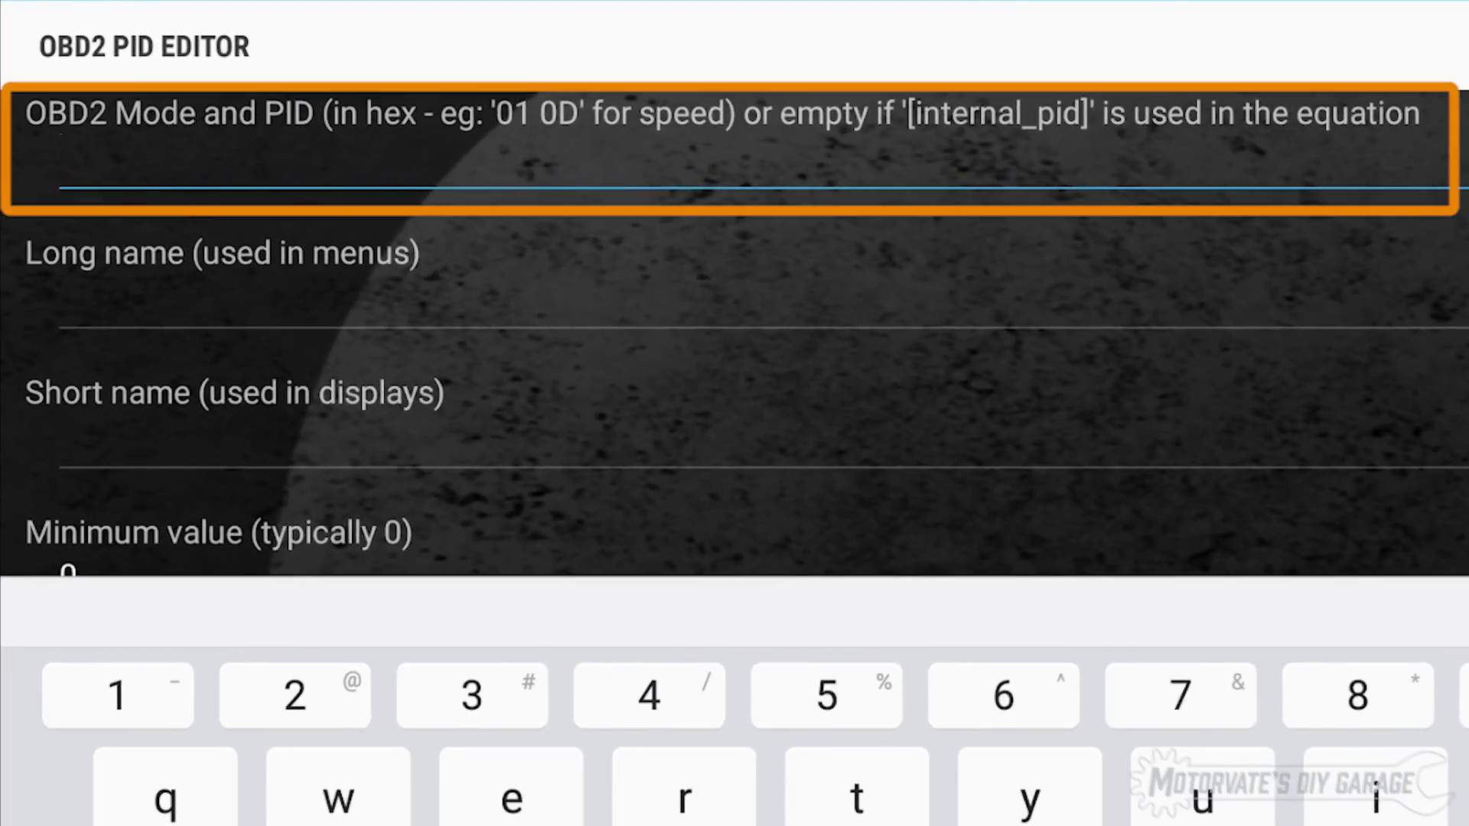
Enter PID 22111f, long name 'Engine Oil Temp', short name EOT, and maximum 200
{"action": "left_click", "coordinate": [61, 155]}
{"action": "type", "text": "22111f"}
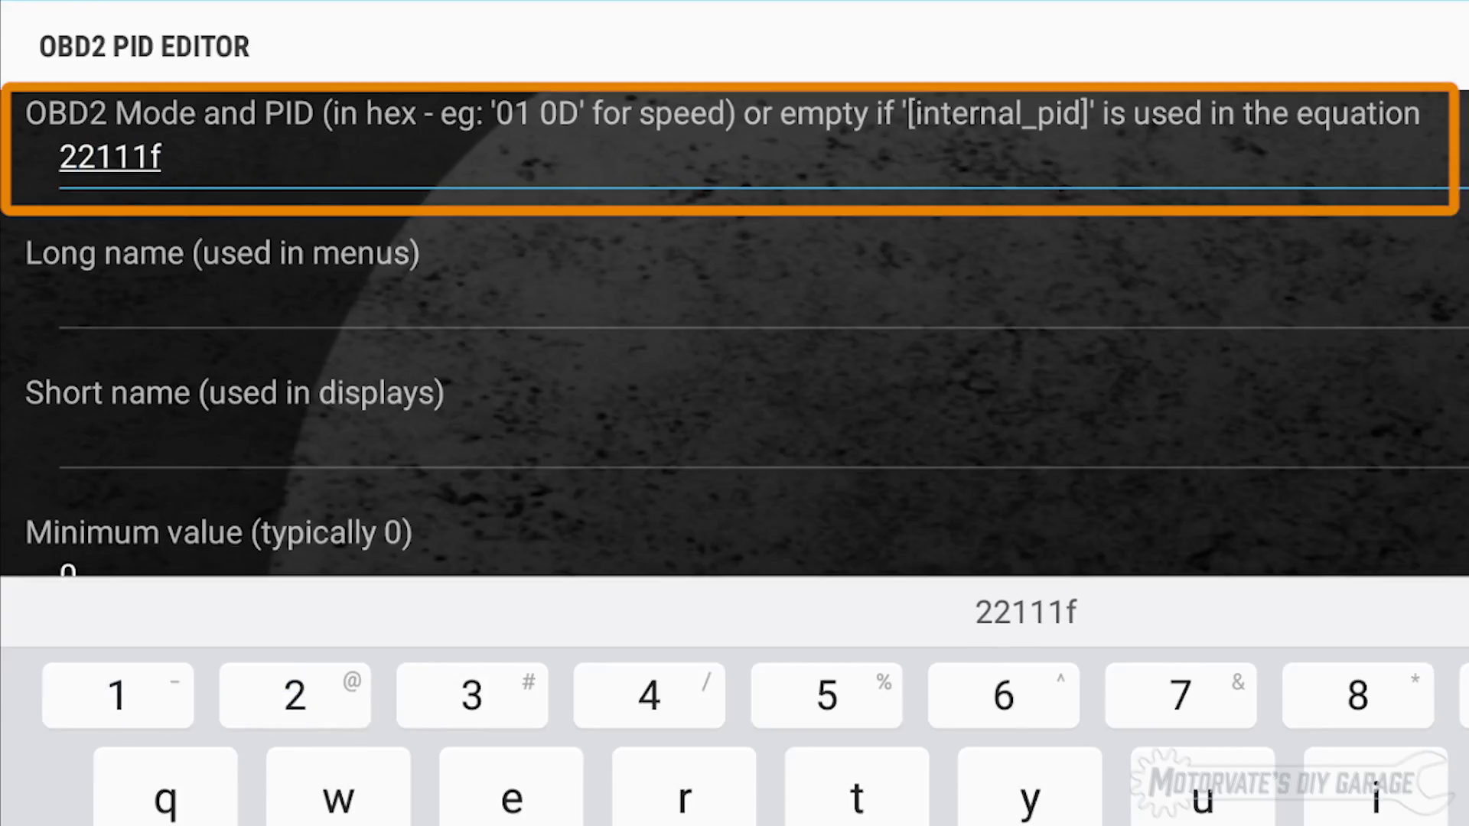
{"action": "left_click", "coordinate": [656, 253]}
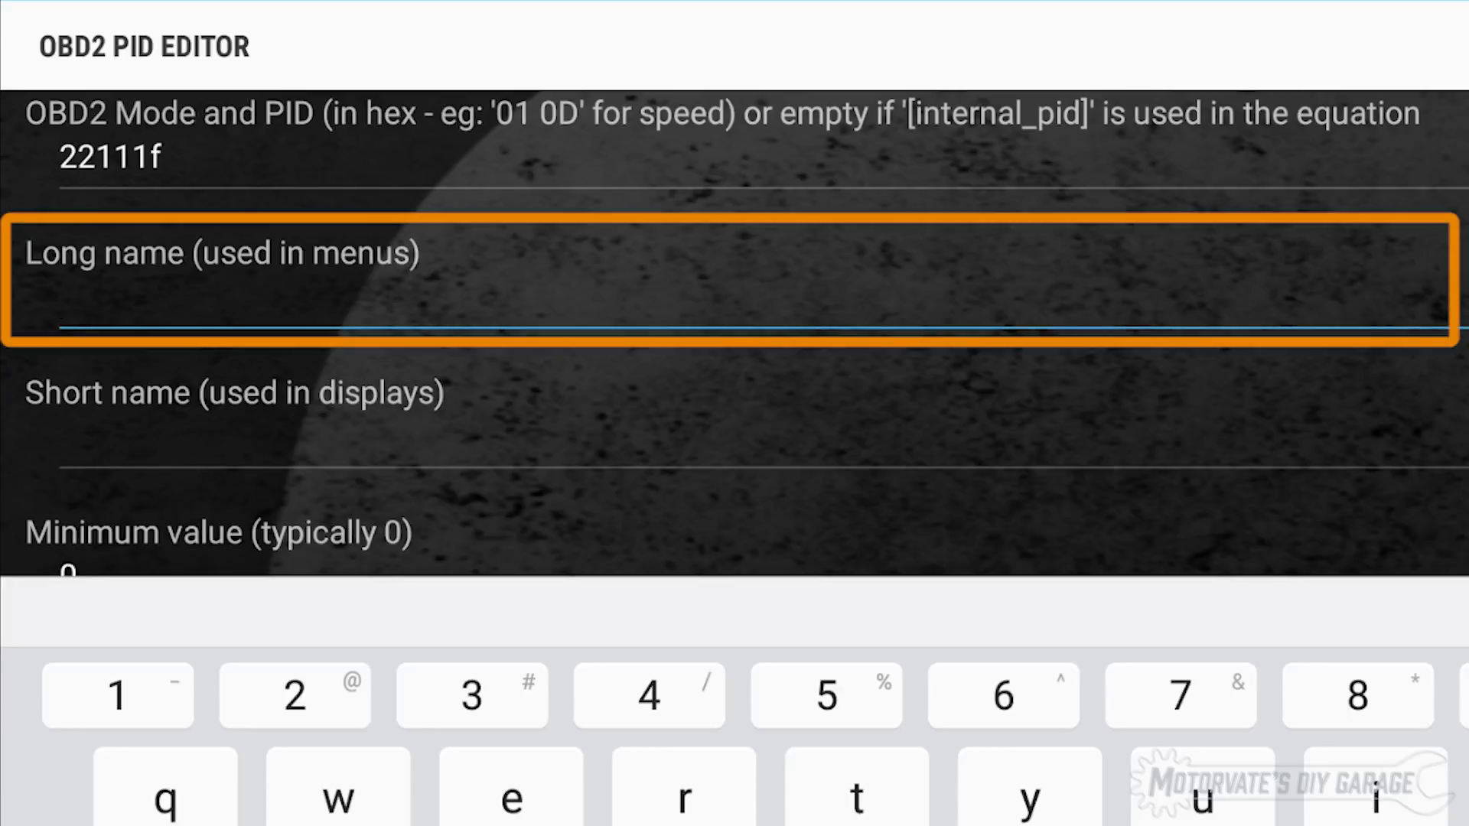
{"action": "type", "text": "Engine Oi"}
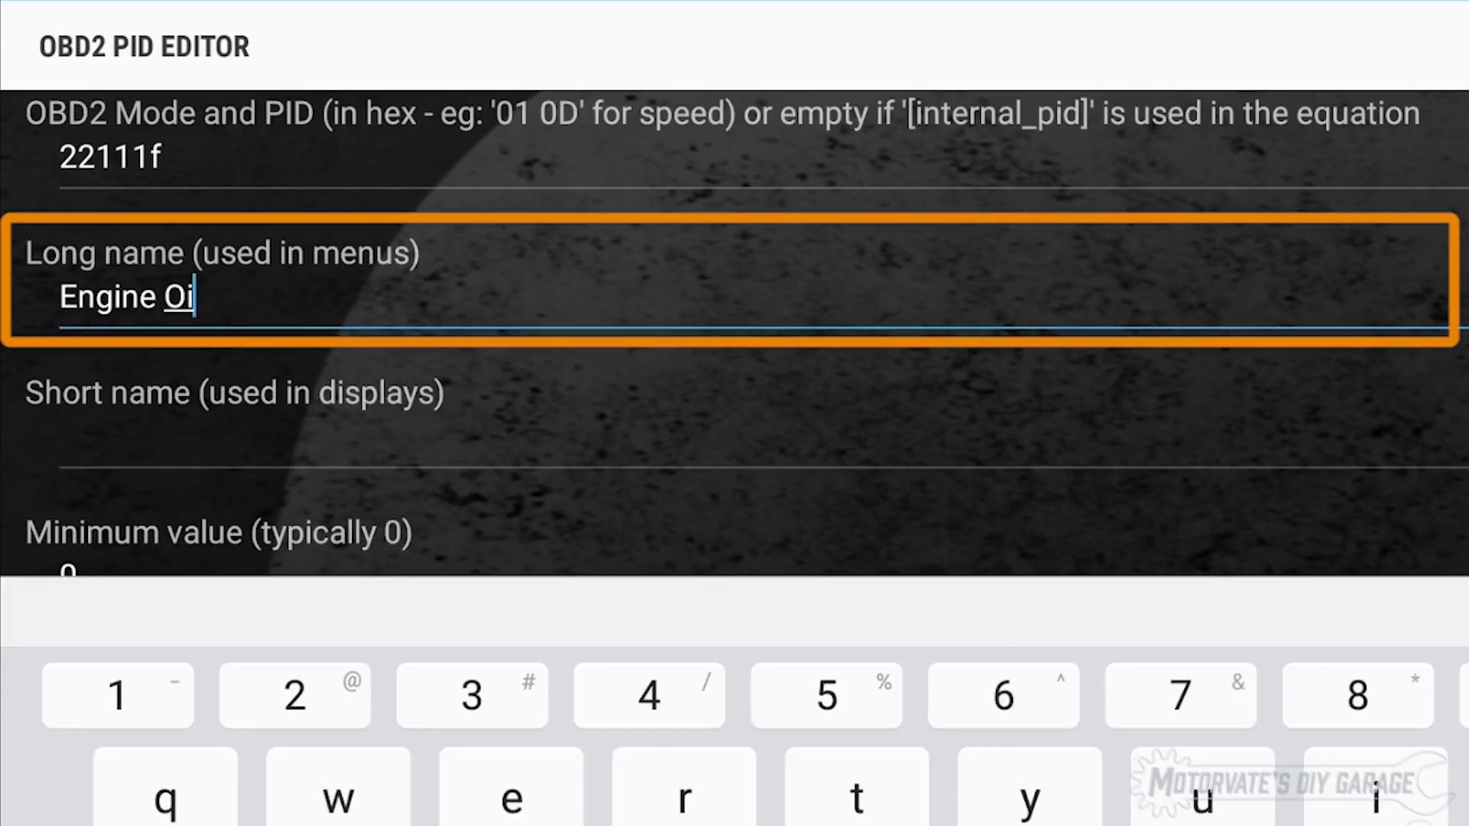
{"action": "type", "text": "l Temp"}
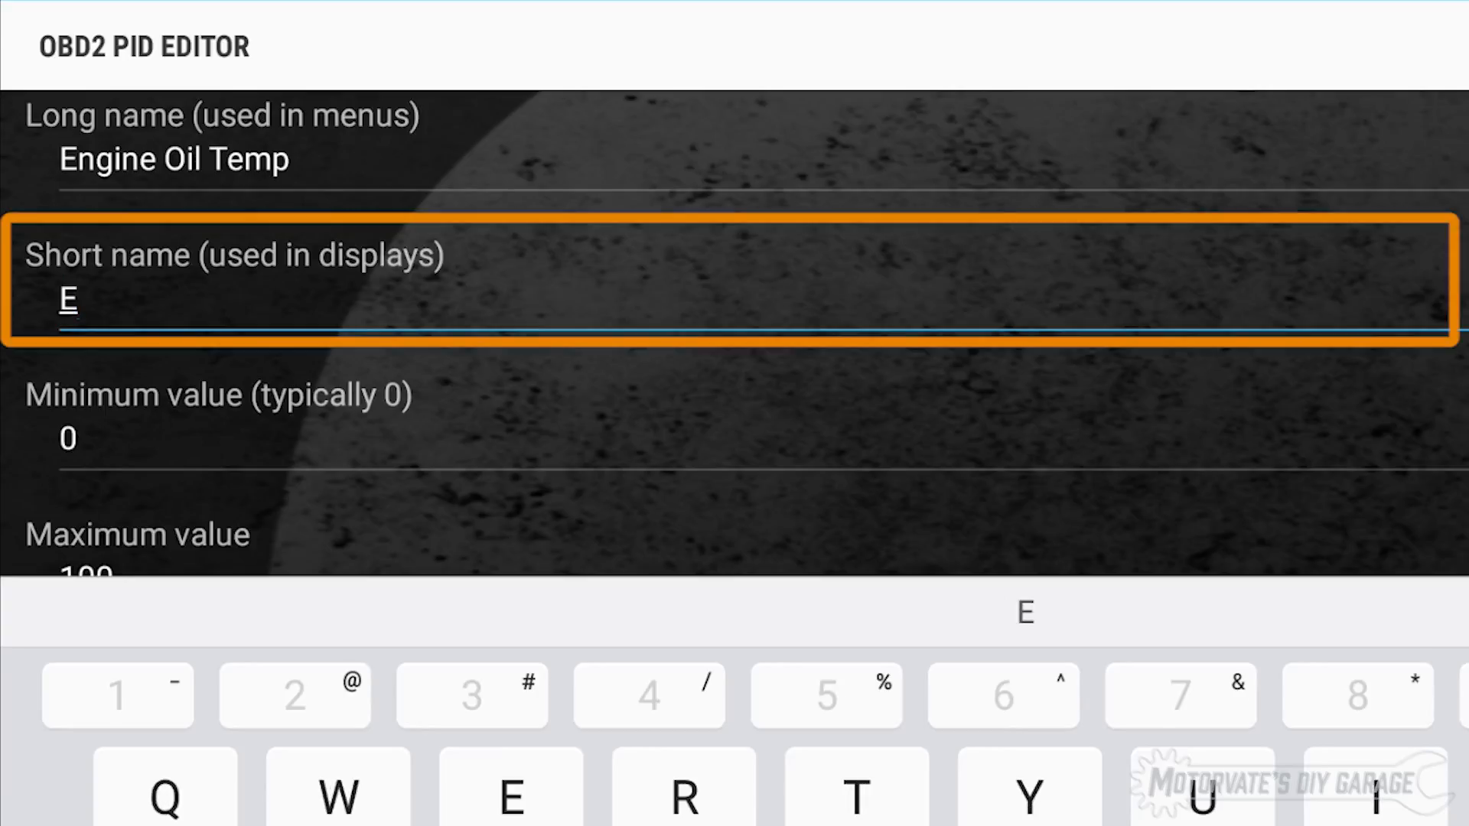
{"action": "type", "text": "OT"}
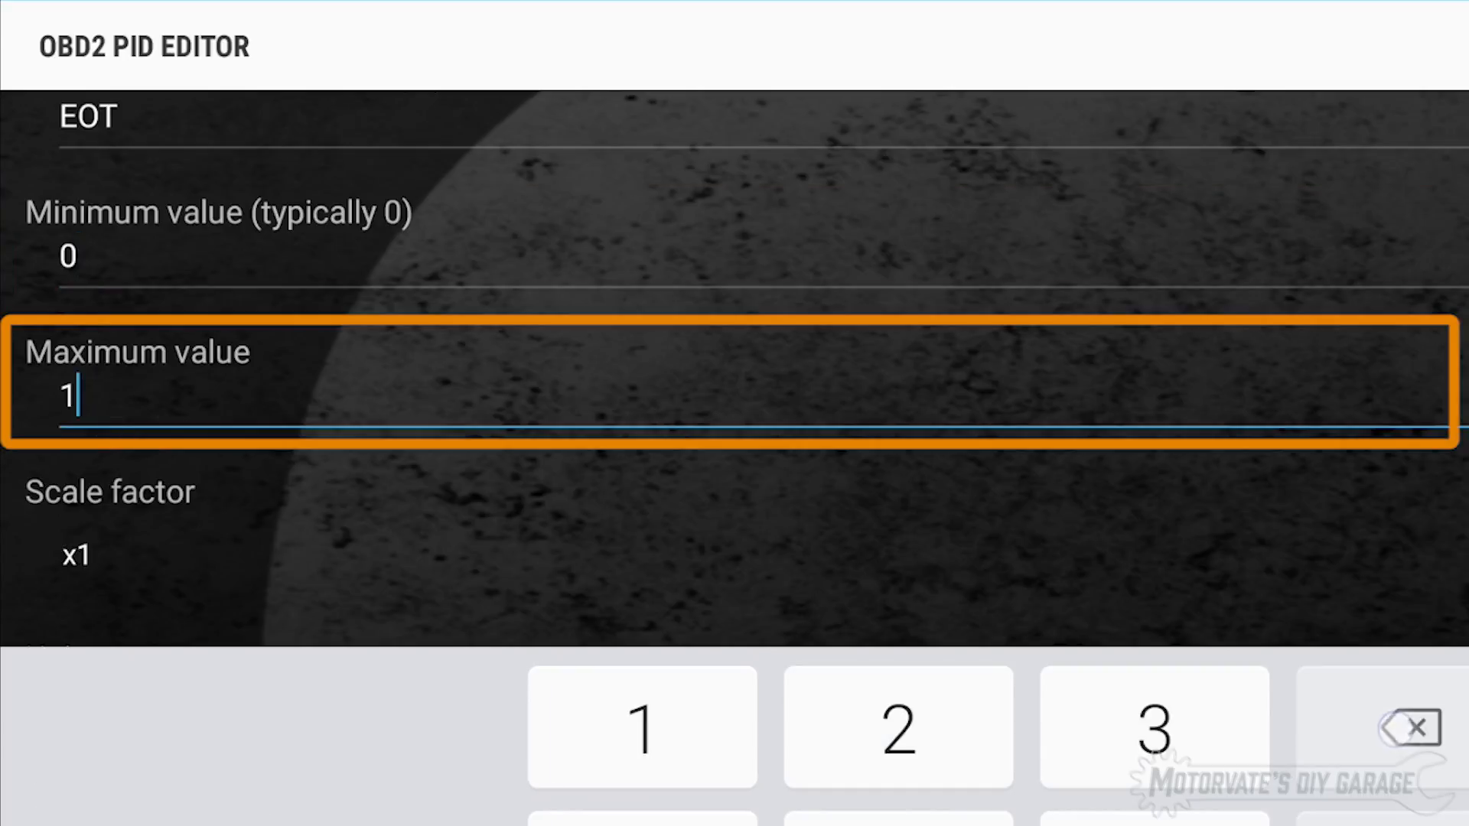
{"action": "type", "text": "200"}
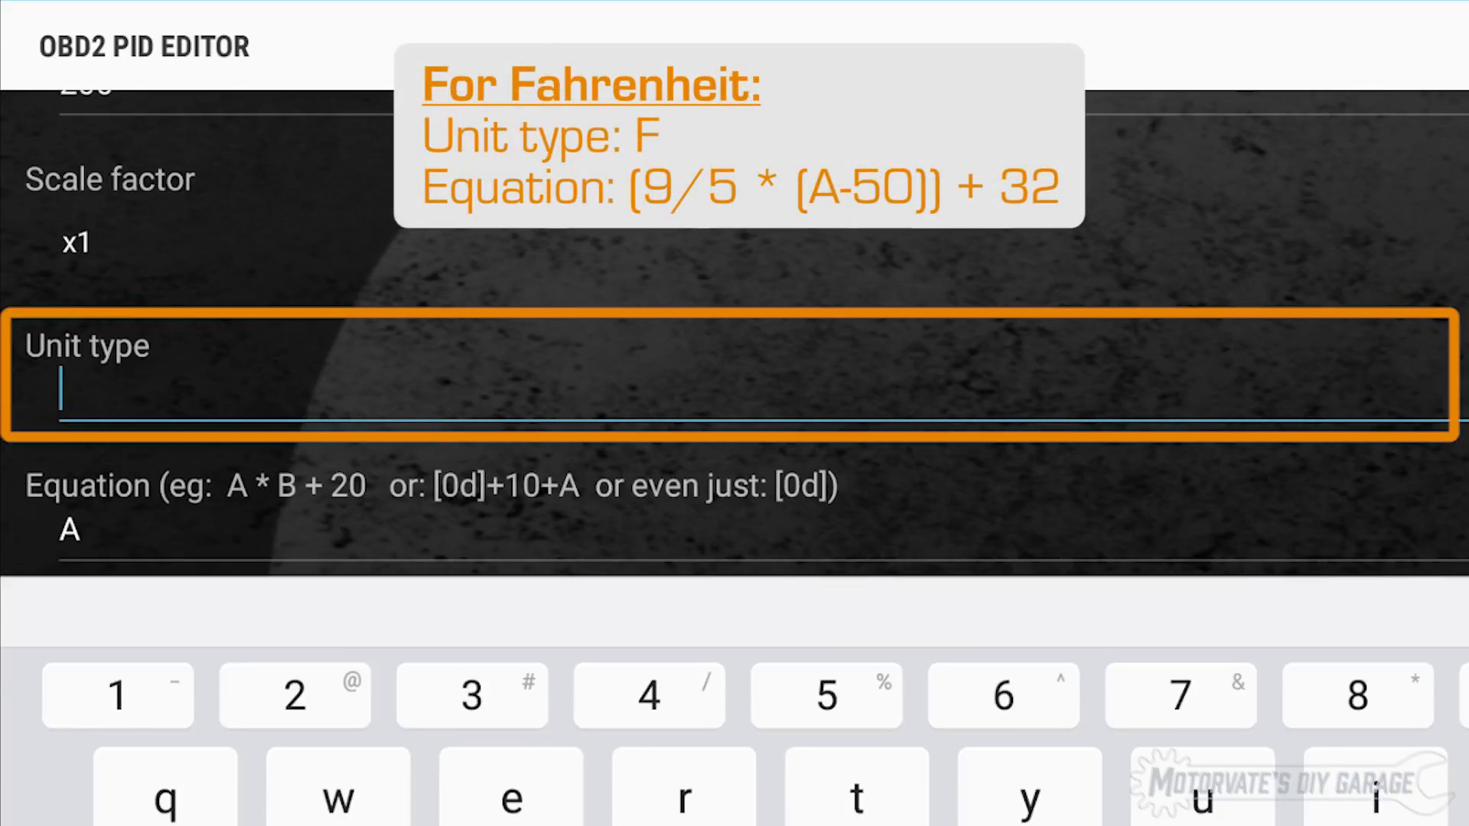
Set the unit to C and the equation to A-50
{"action": "type", "text": "c"}
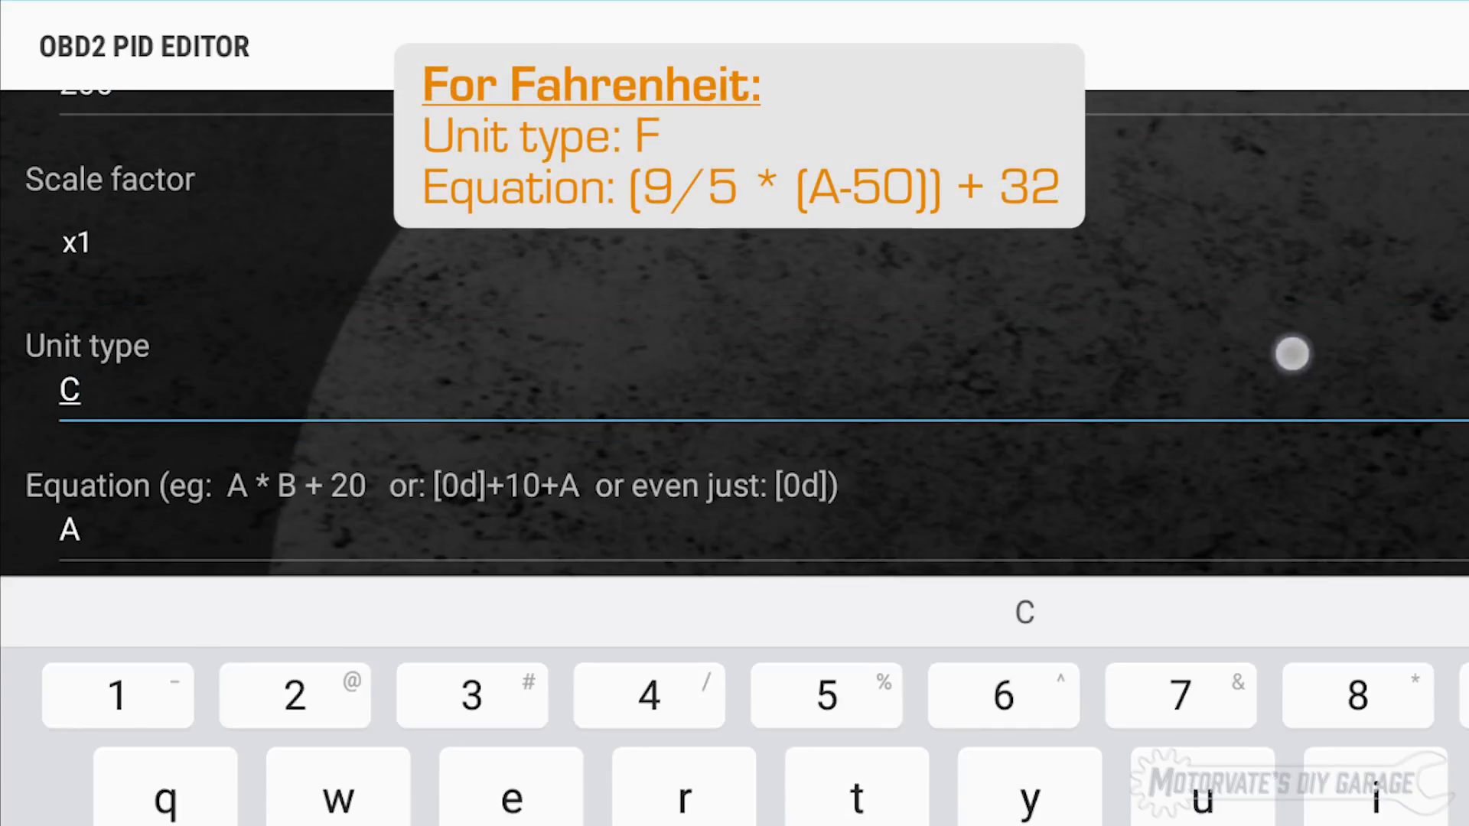
{"action": "left_click", "coordinate": [374, 530]}
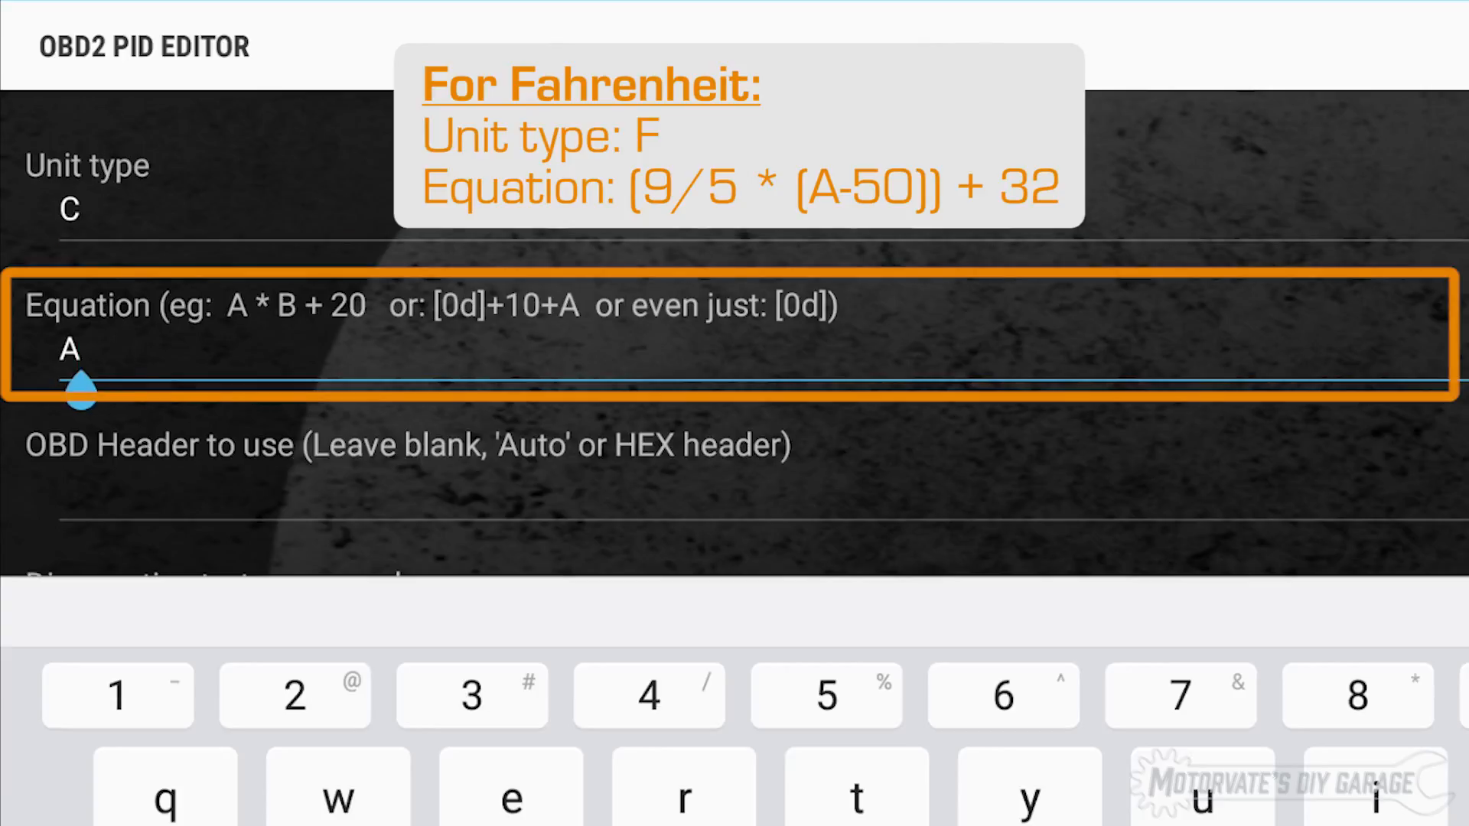
{"action": "type", "text": "-50"}
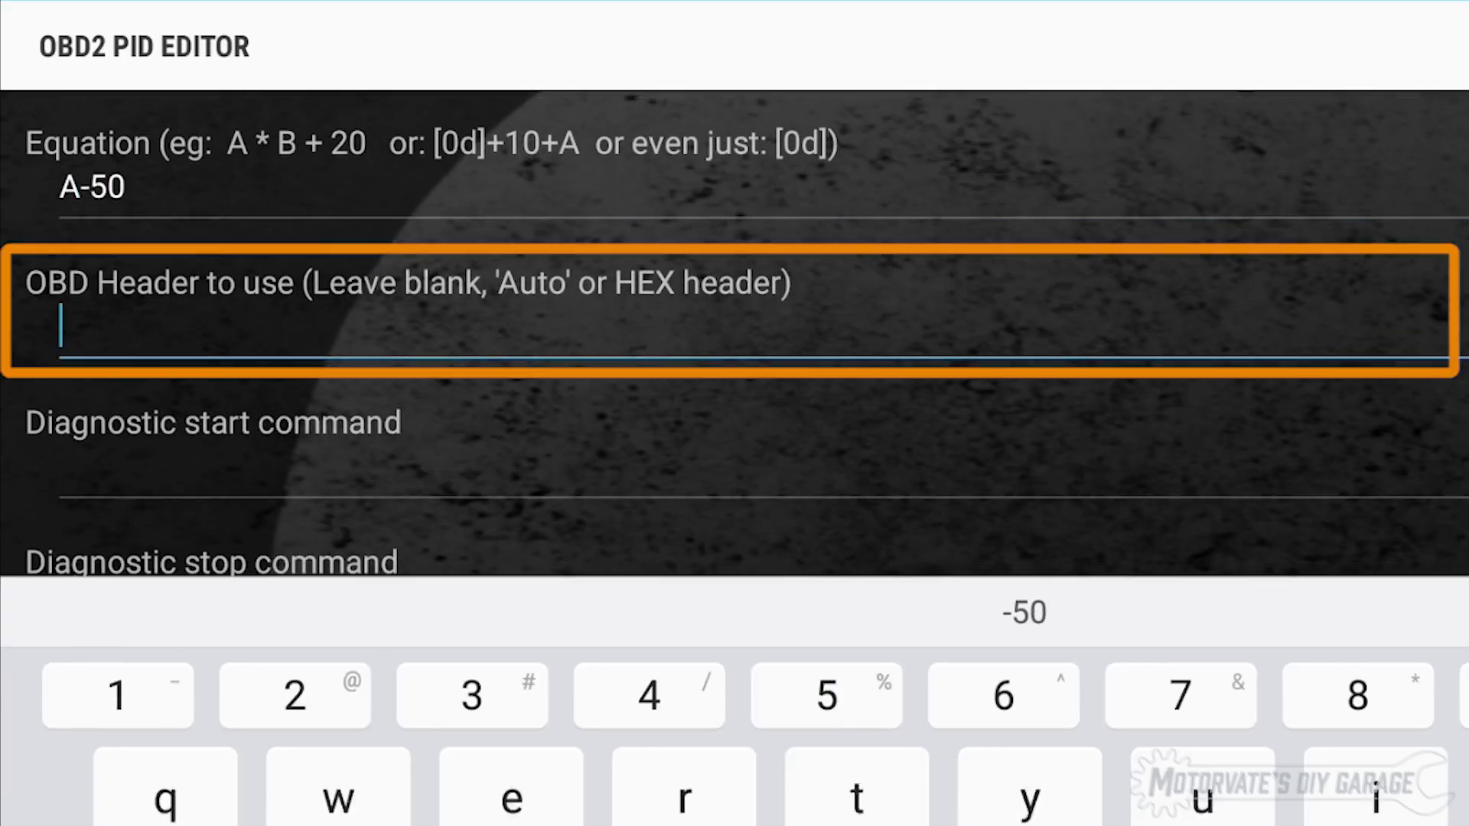
{"action": "left_click", "coordinate": [1181, 696]}
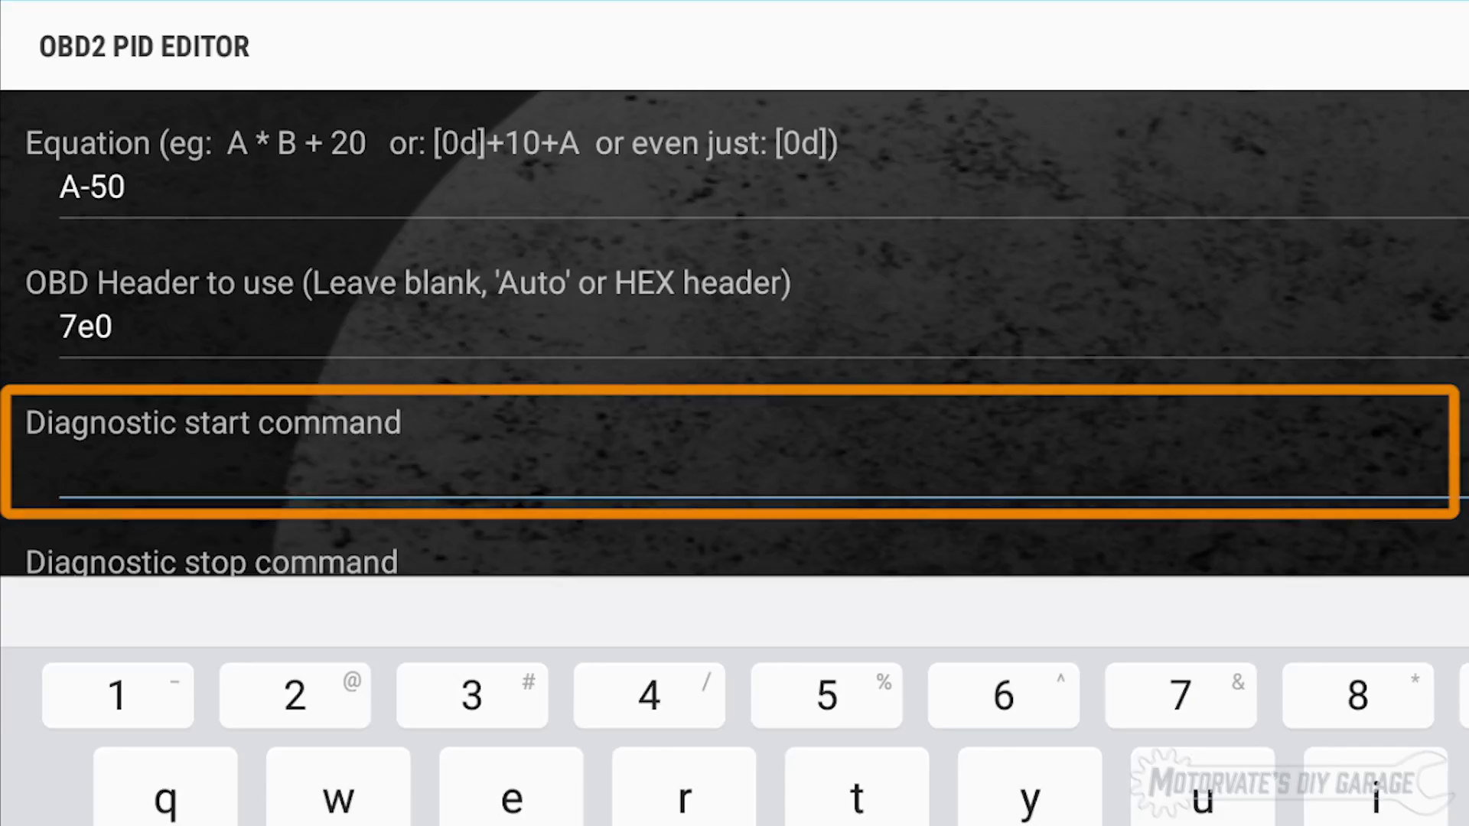
Fill the OBD header 7e0 and the diagnostic start 10c0 and stop 1081 commands
{"action": "type", "text": "10"}
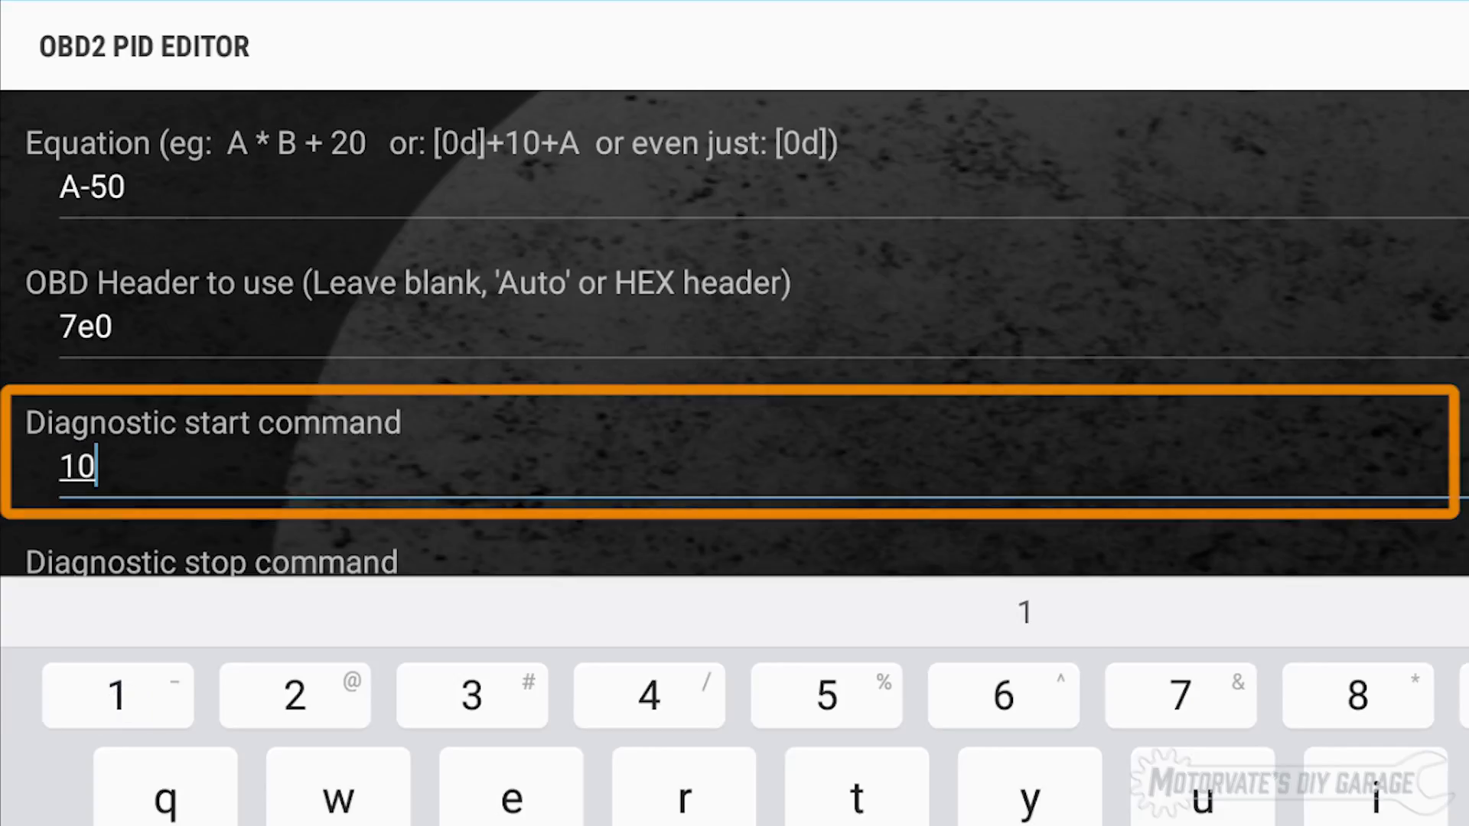
{"action": "type", "text": "c0"}
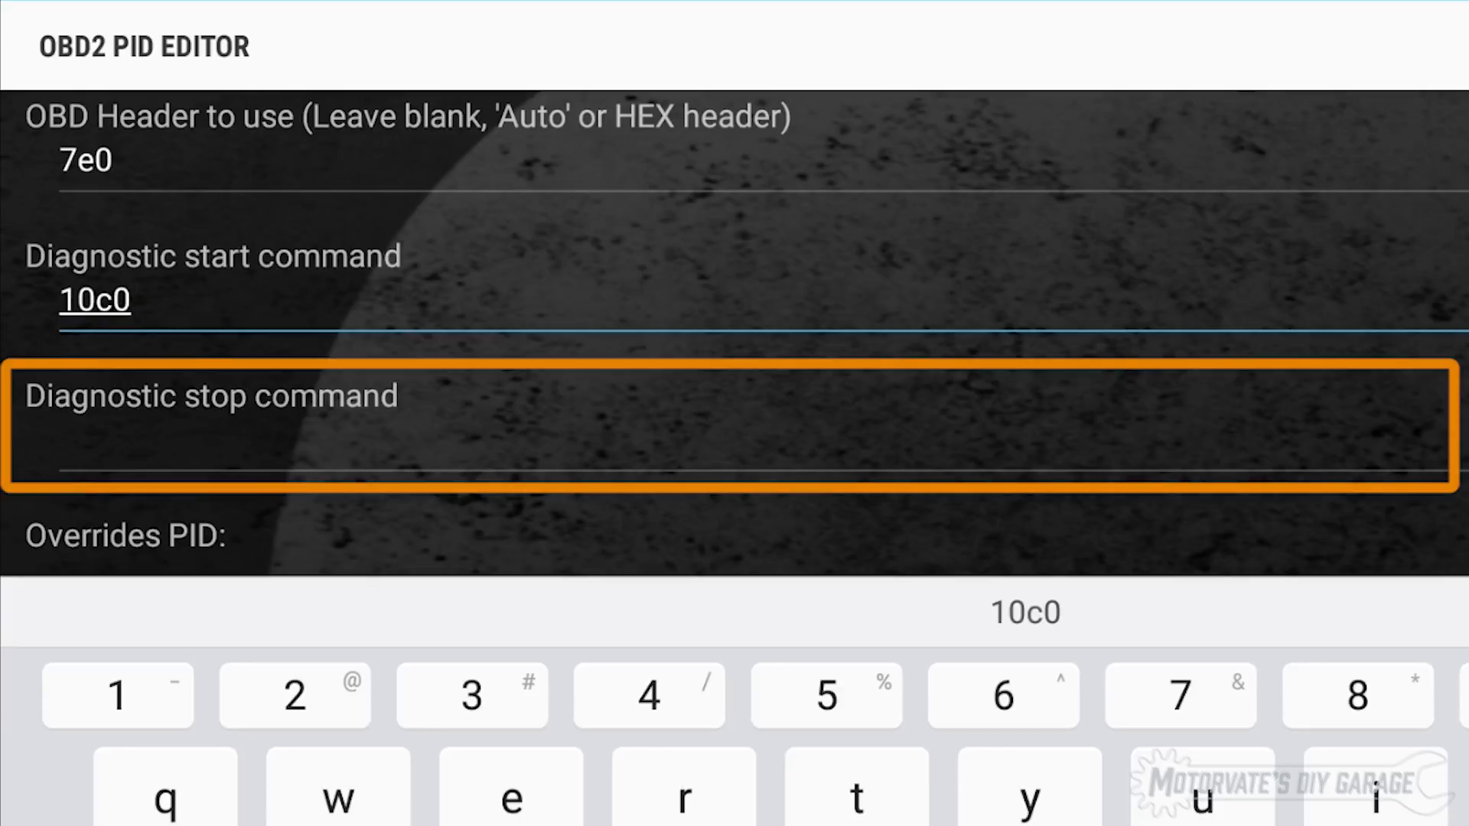
{"action": "type", "text": "108"}
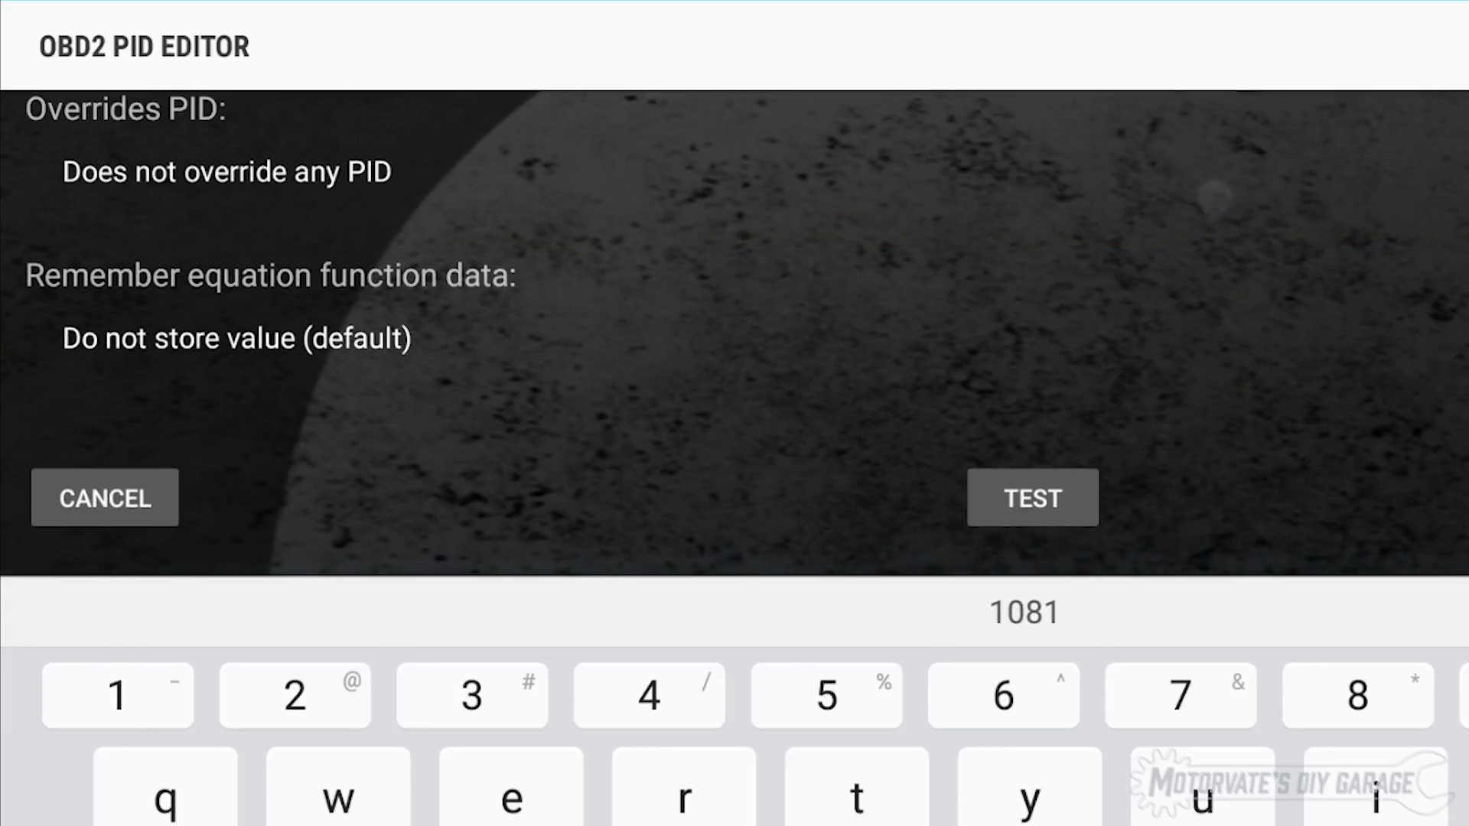
Test the Engine Oil Temp PID (reads 66.0), save it, and return to Torque Settings
{"action": "left_click", "coordinate": [1031, 498]}
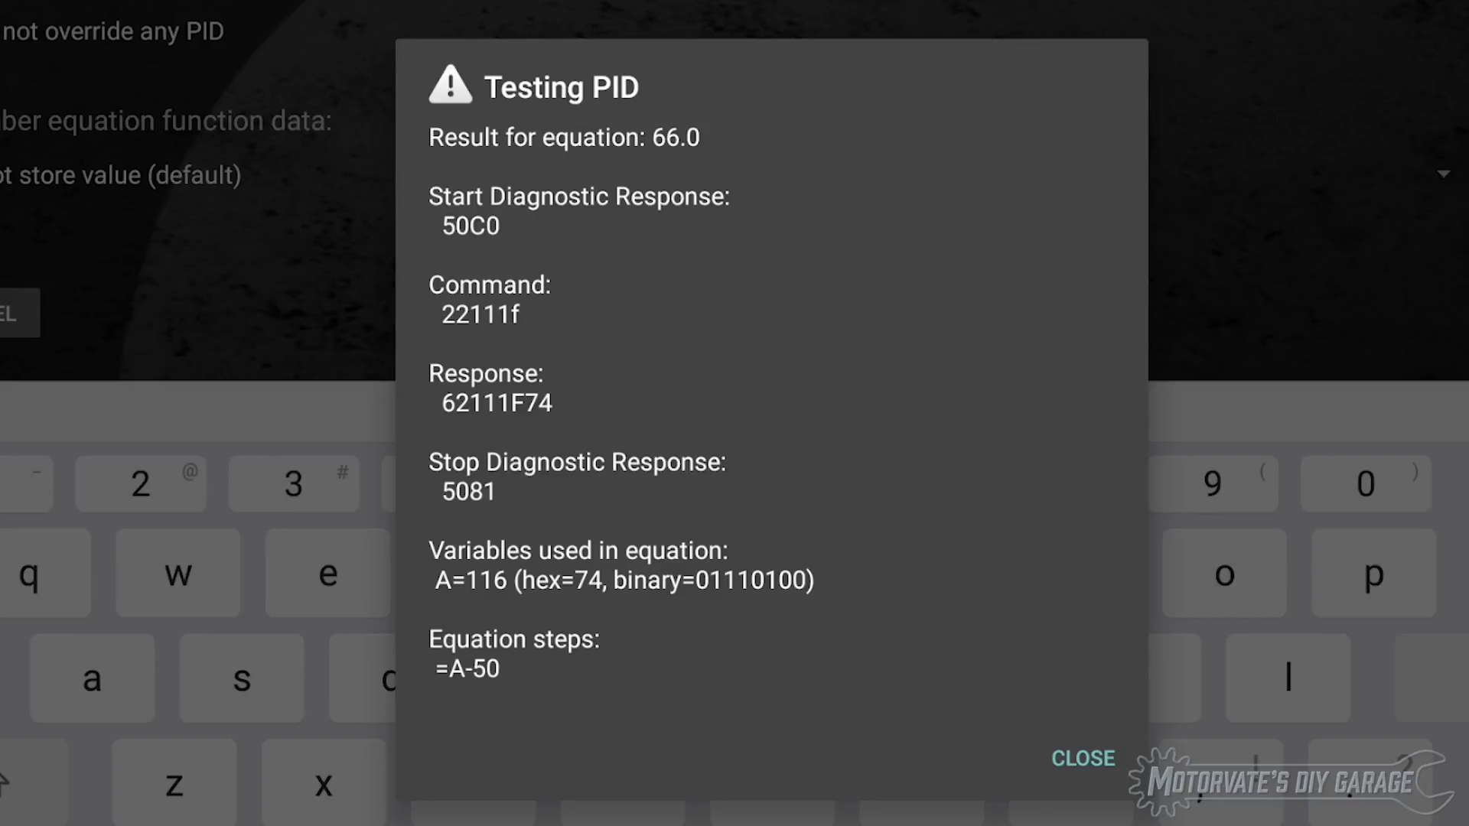
{"action": "left_click", "coordinate": [1082, 758]}
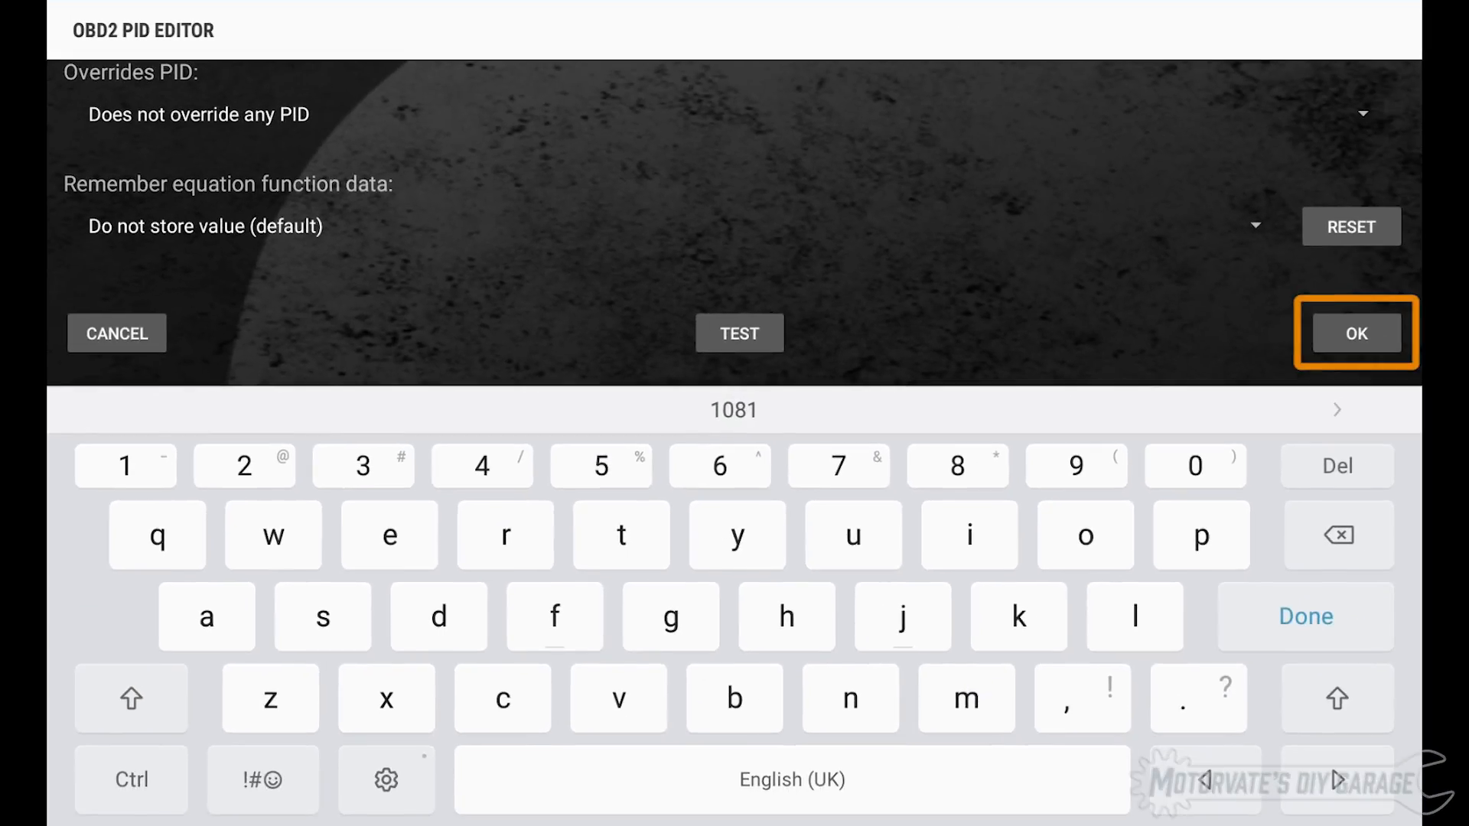
{"action": "left_click", "coordinate": [1355, 332]}
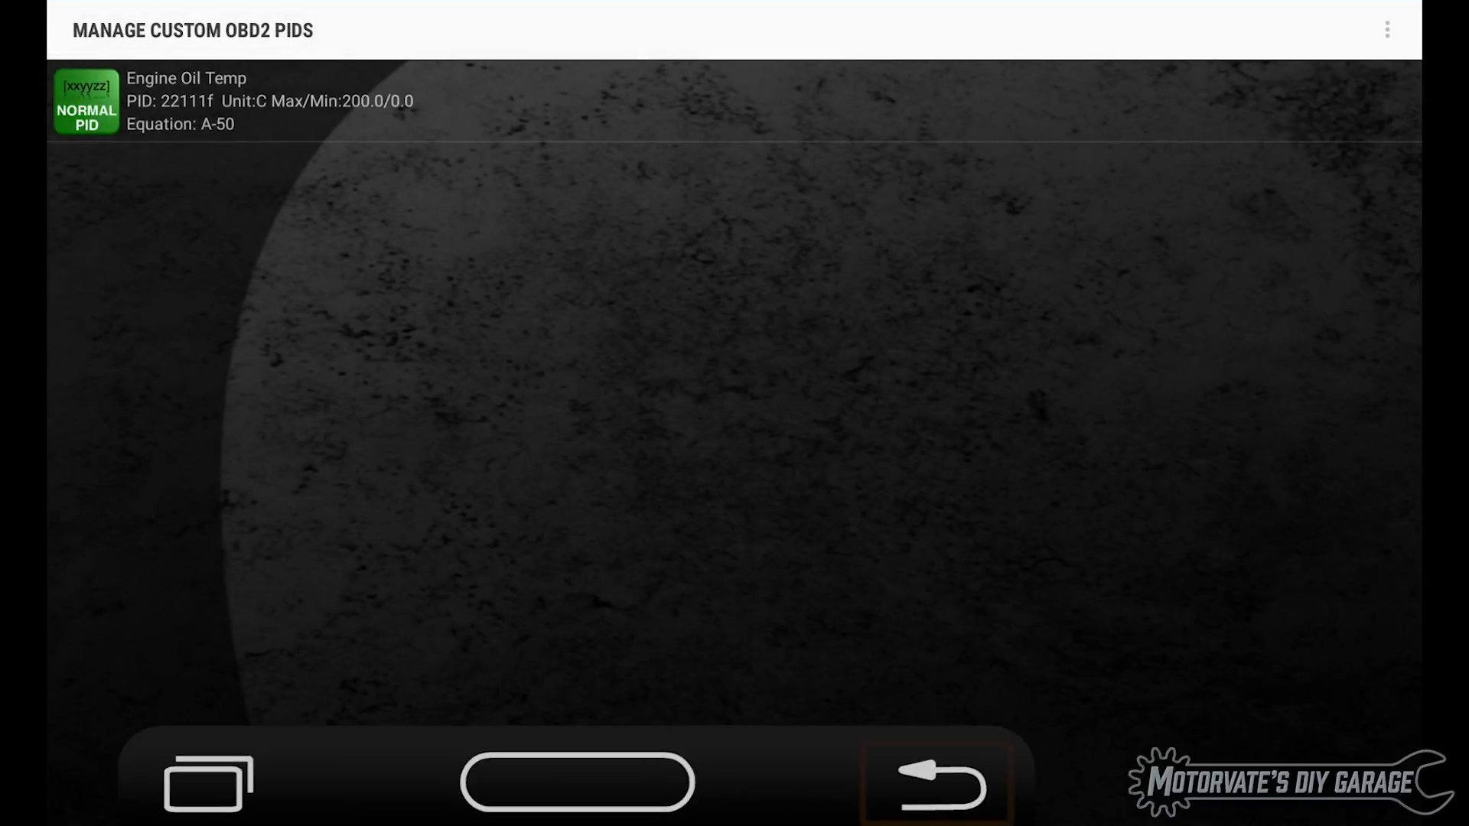
{"action": "left_click", "coordinate": [934, 782]}
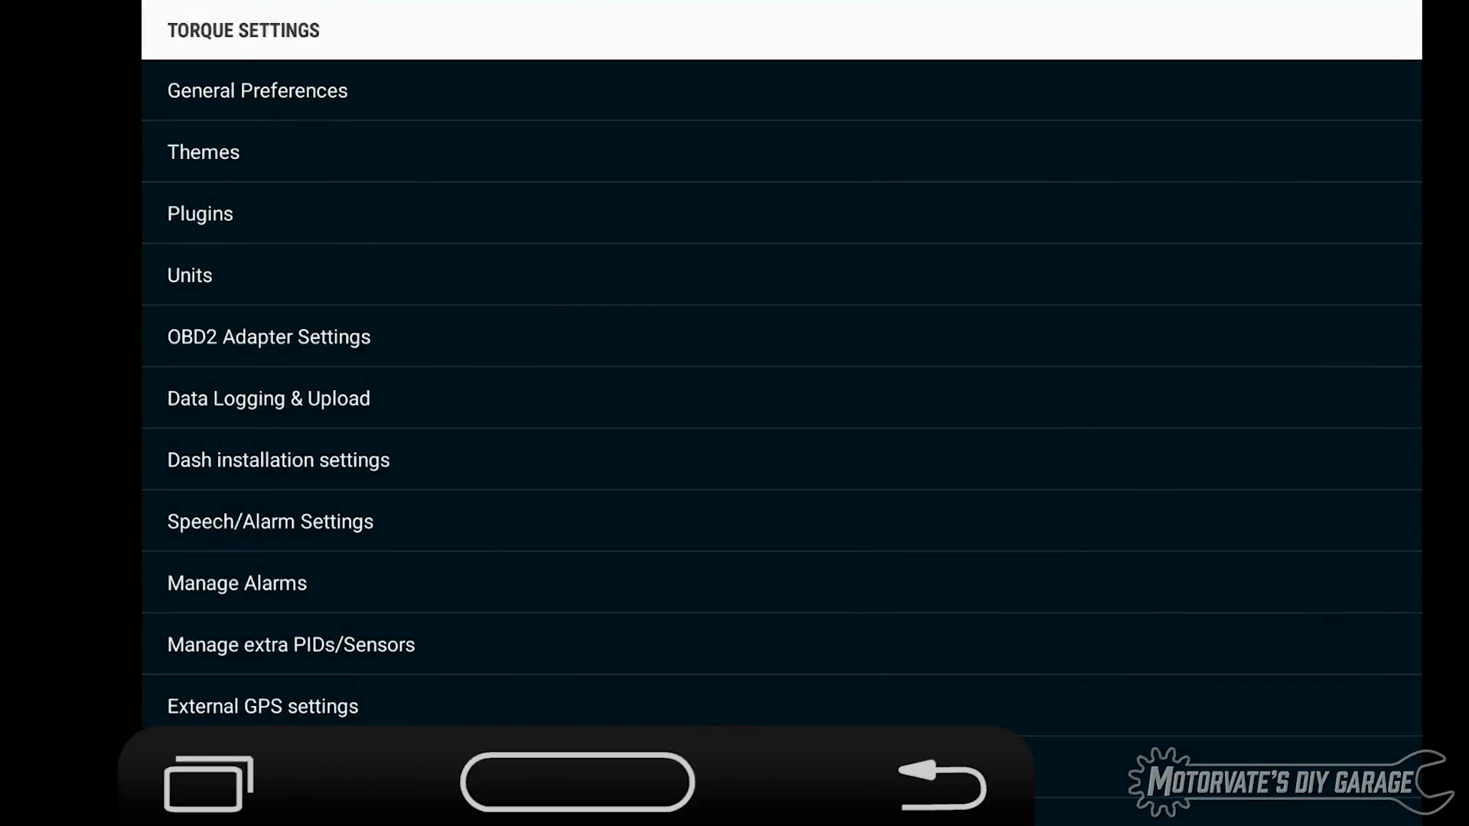
Add a realtime display and scroll the sensor list past Engine Coolant Temperature
{"action": "left_click", "coordinate": [940, 782]}
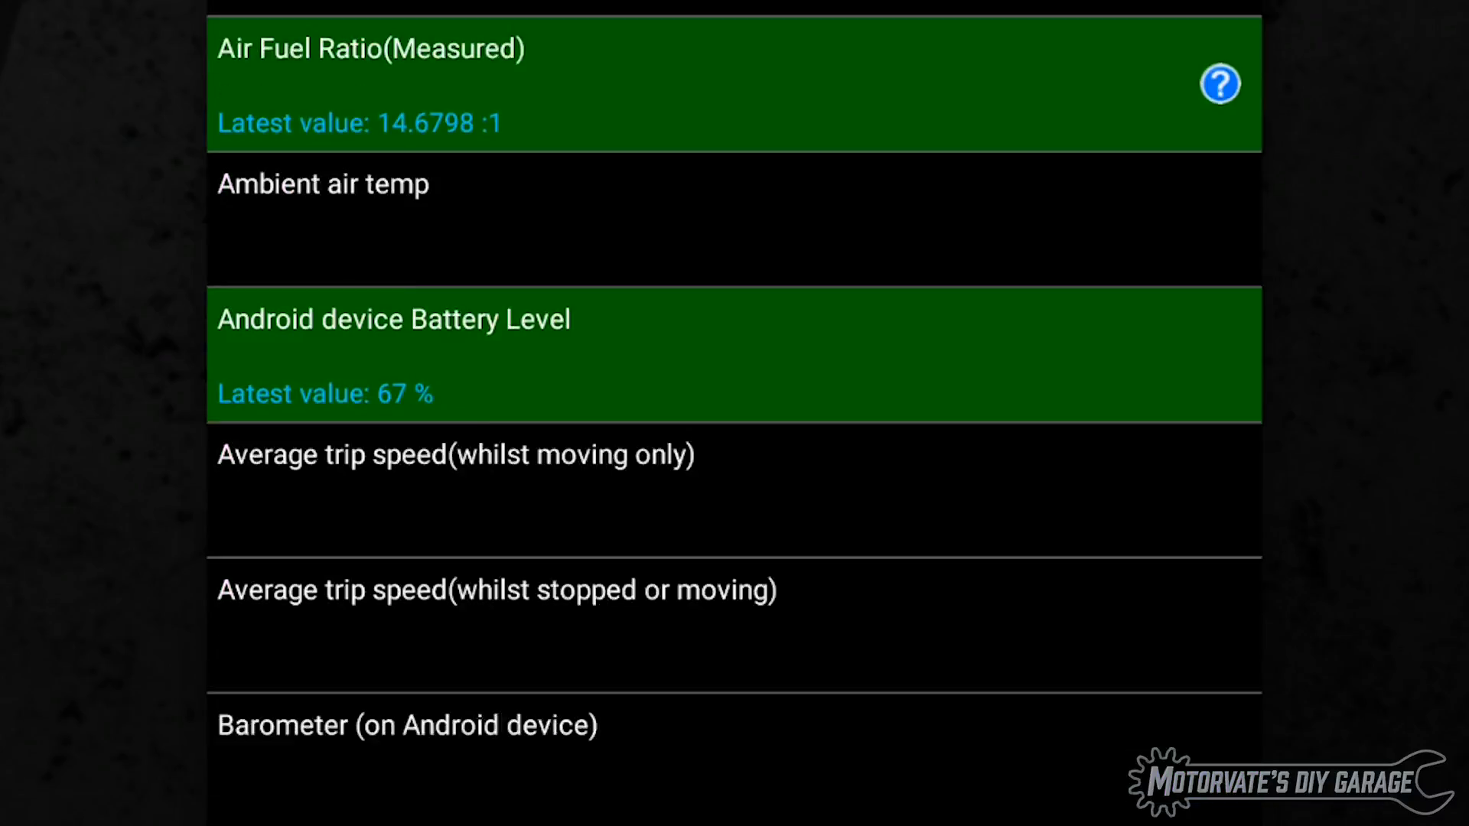
{"action": "scroll", "scroll_direction": "down", "scroll_amount": 3}
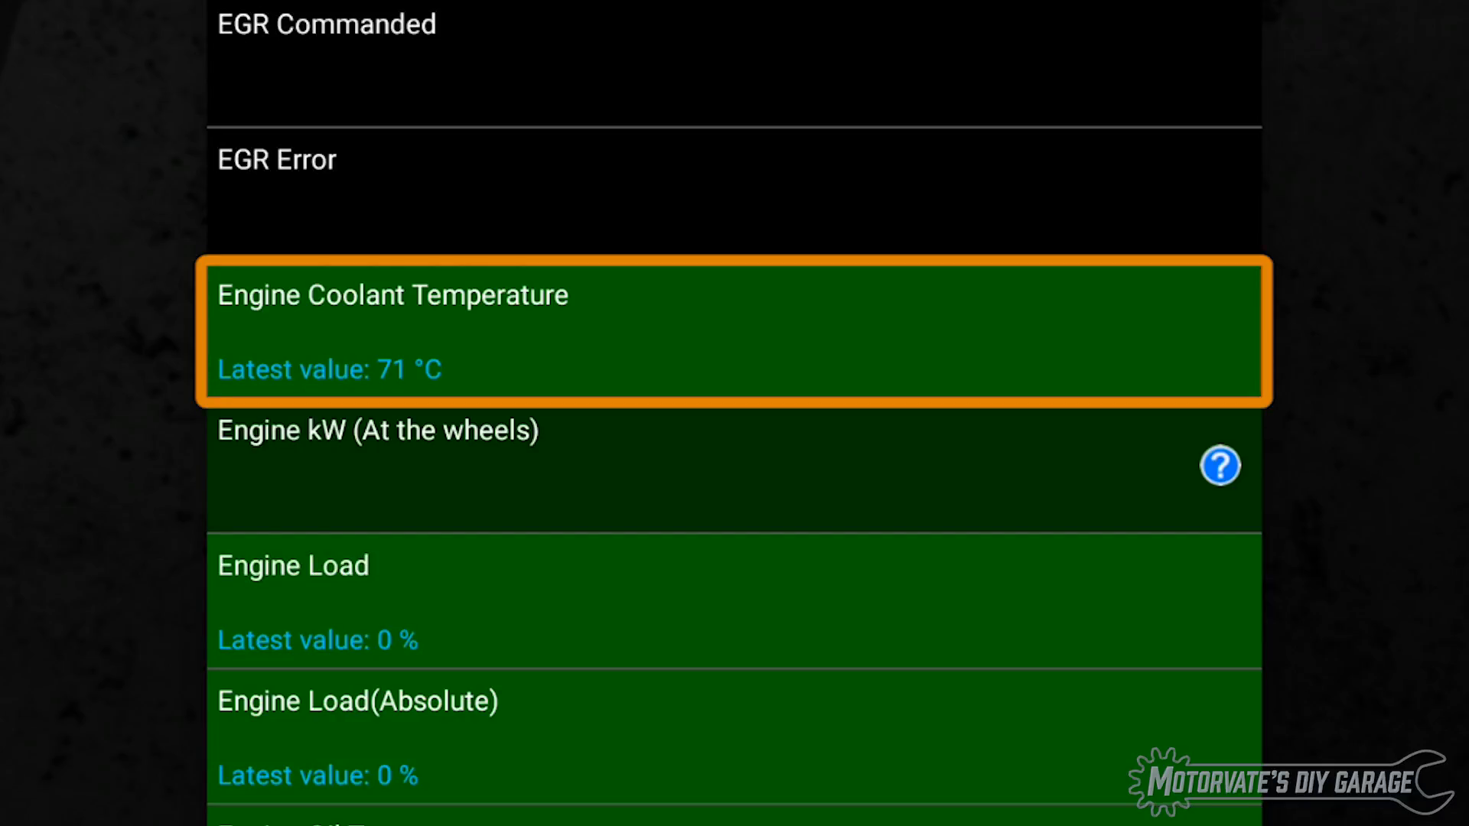
{"action": "scroll", "scroll_direction": "down", "scroll_amount": 3}
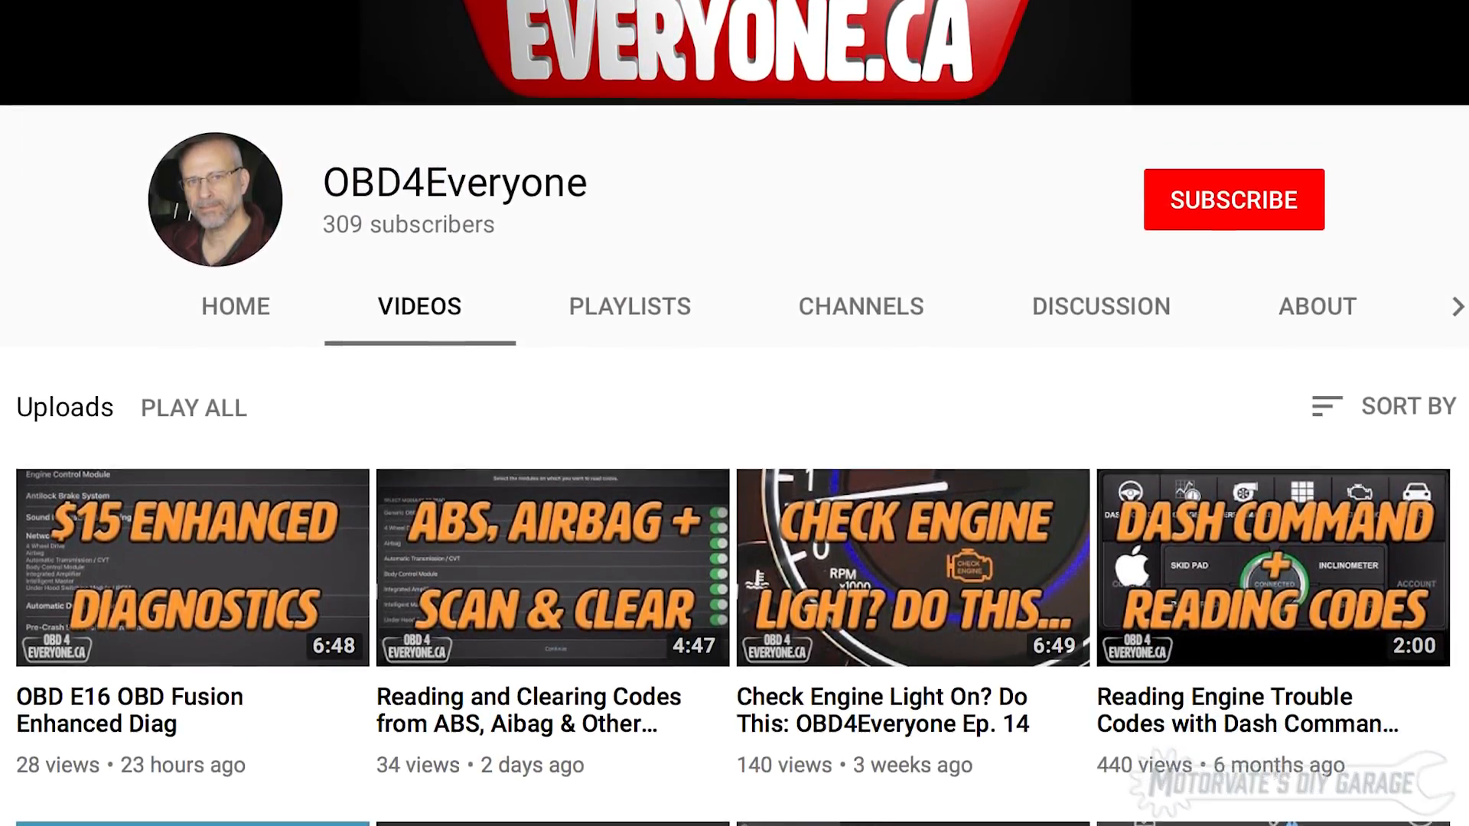
{"action": "scroll", "scroll_direction": "down", "scroll_amount": 3}
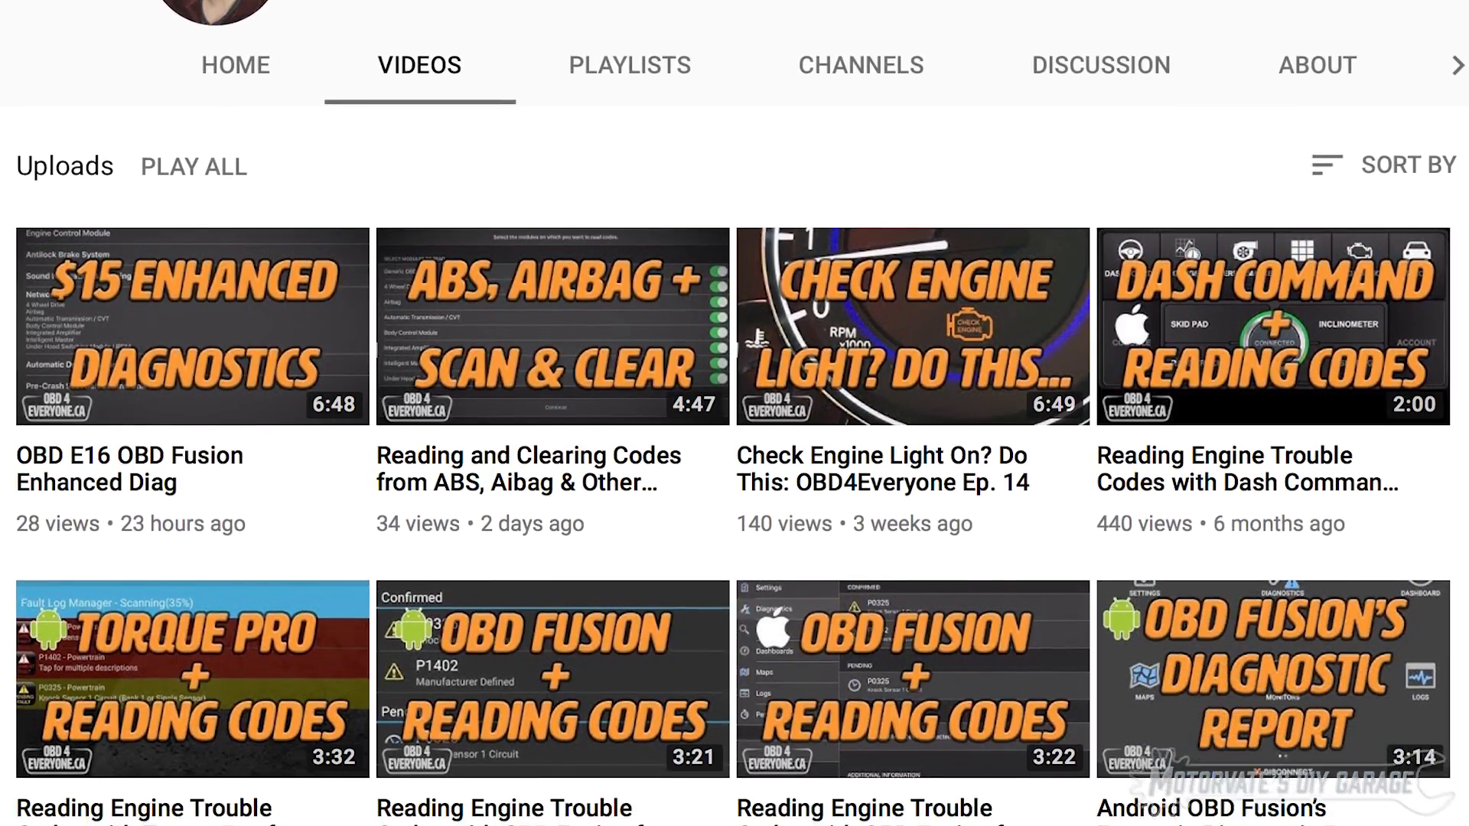
{"action": "scroll", "scroll_direction": "down", "scroll_amount": 3}
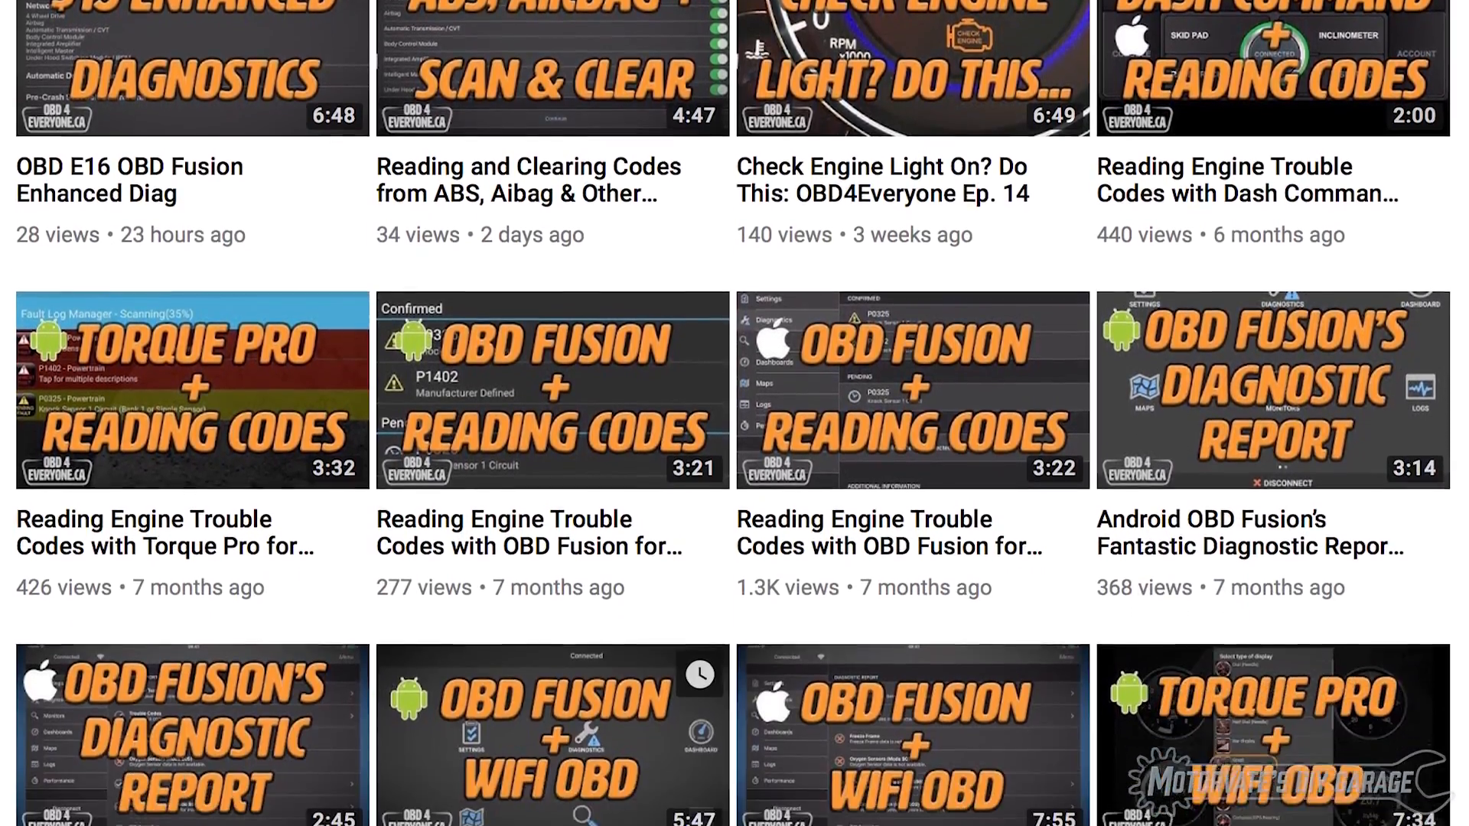
{"action": "scroll", "scroll_direction": "down", "scroll_amount": 3}
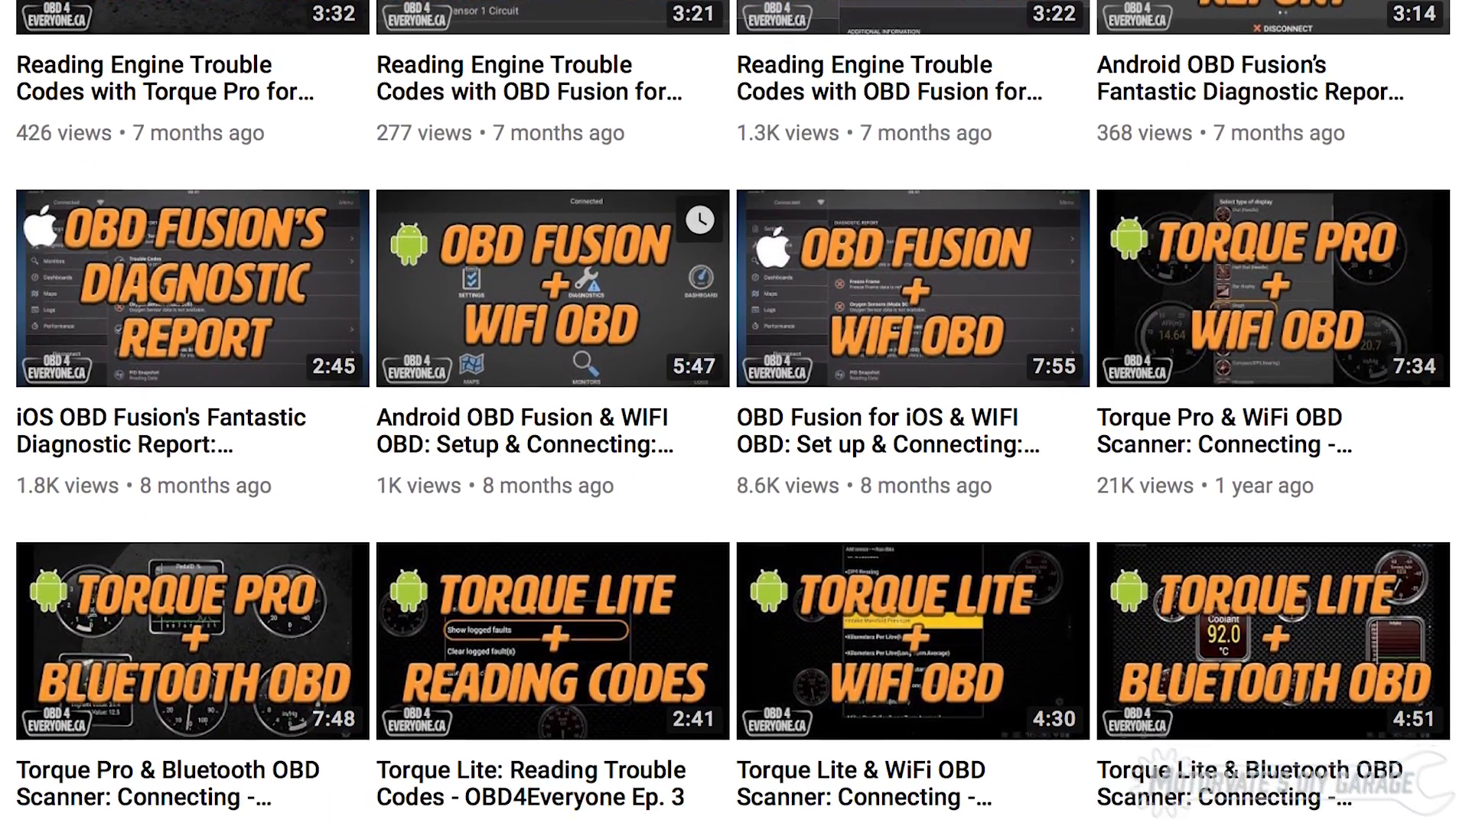